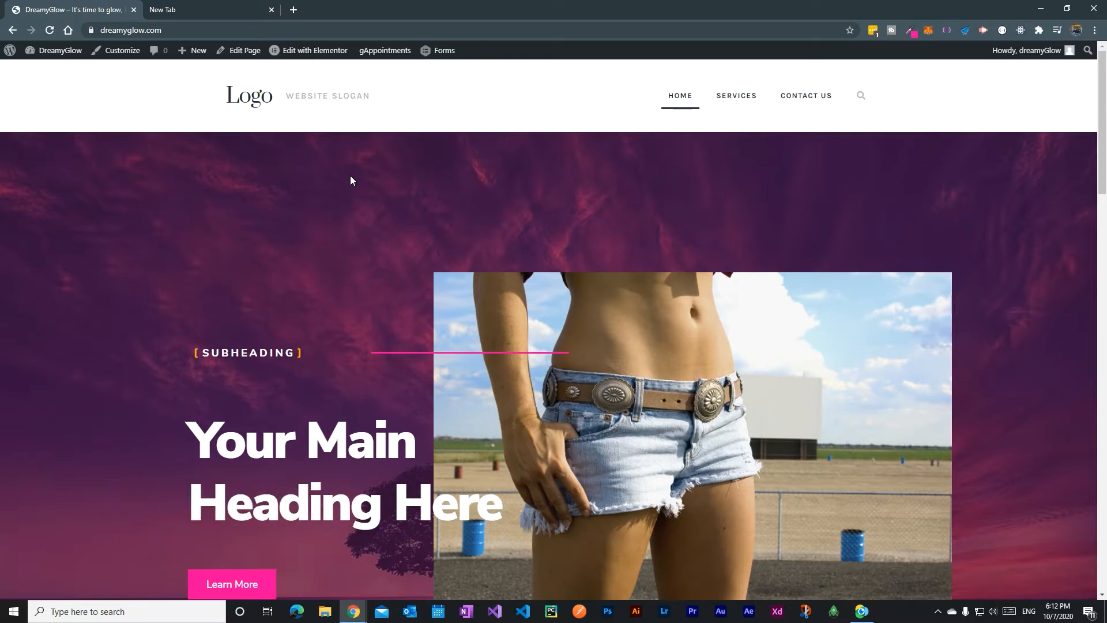
{"action": "mouse_move", "coordinate": [99, 196]}
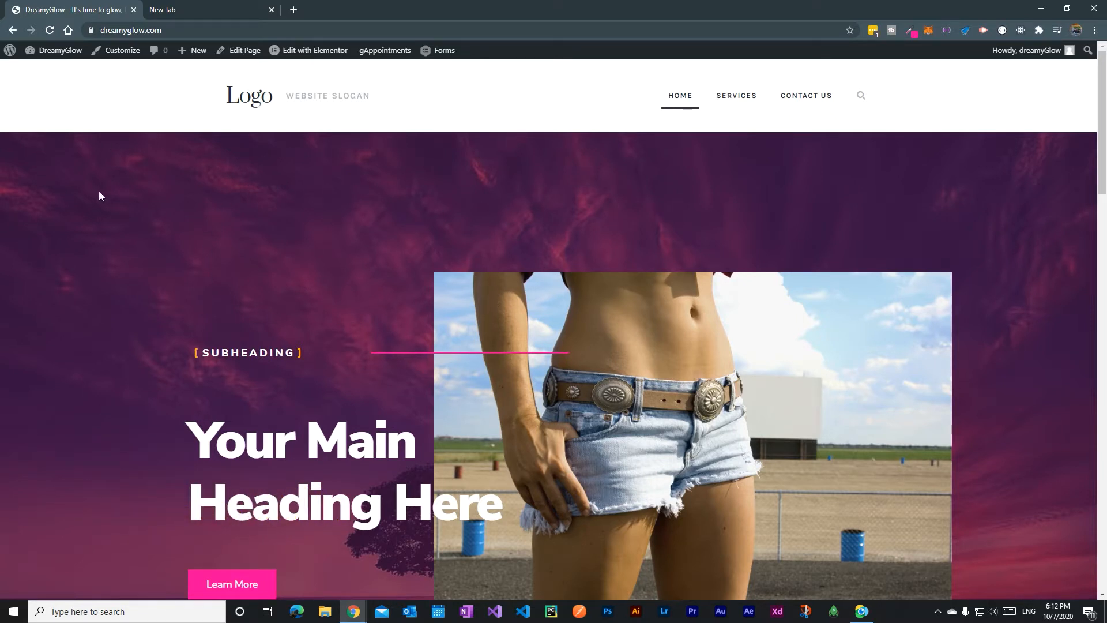
{"action": "mouse_move", "coordinate": [217, 193]}
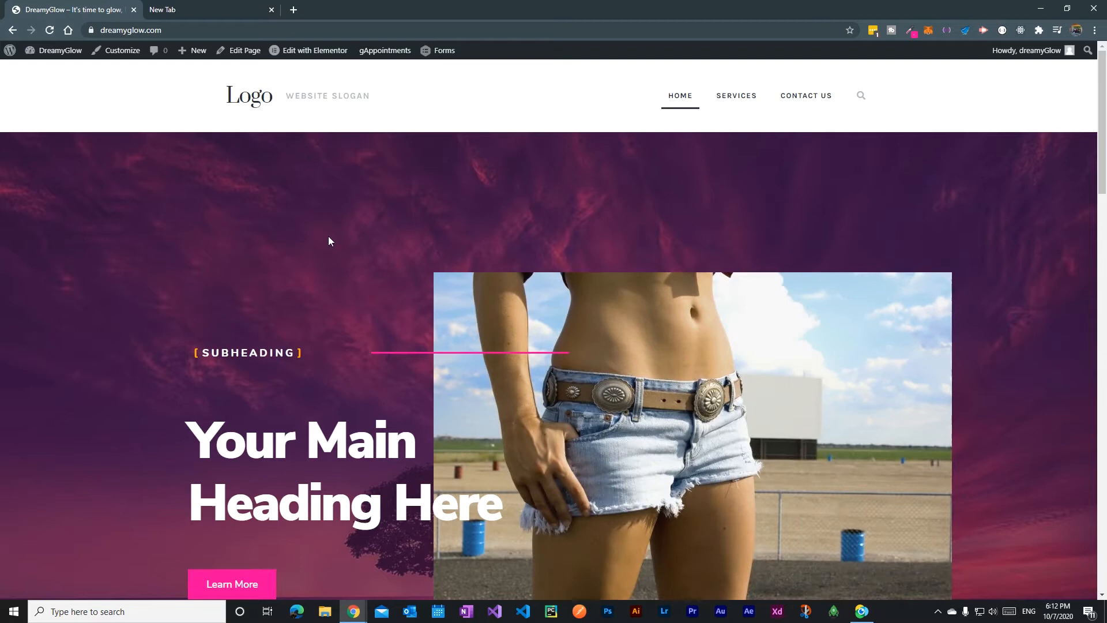
{"action": "mouse_move", "coordinate": [67, 9]}
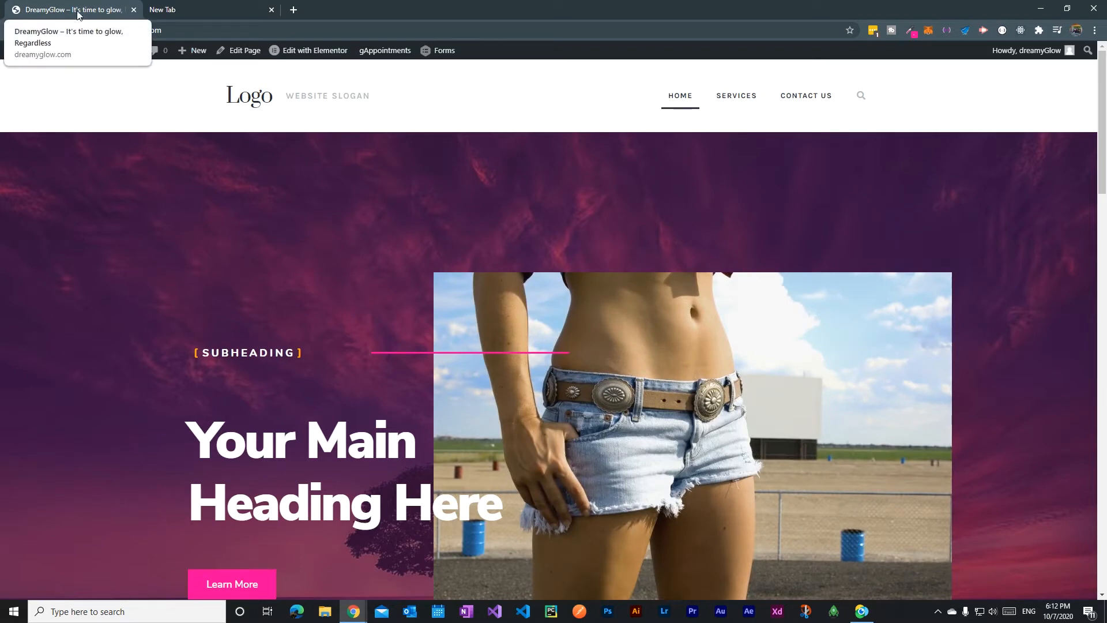
{"action": "mouse_move", "coordinate": [107, 16]}
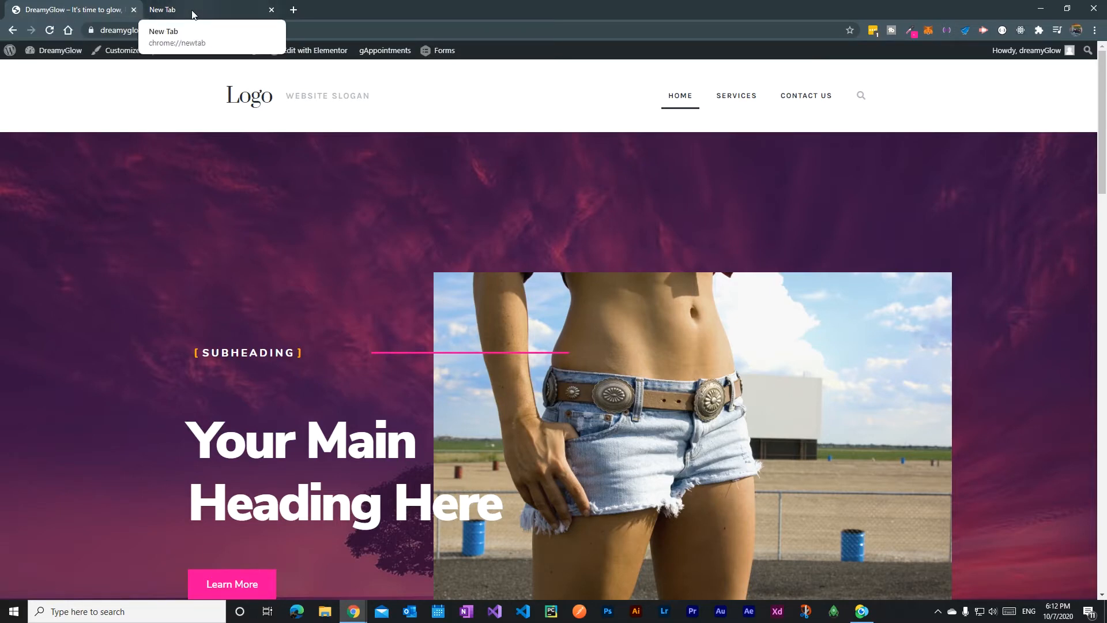
Switch to the blank new tab so the DreamyGlow tab title shows 'Miss you ♥'.
{"action": "left_click", "coordinate": [204, 10]}
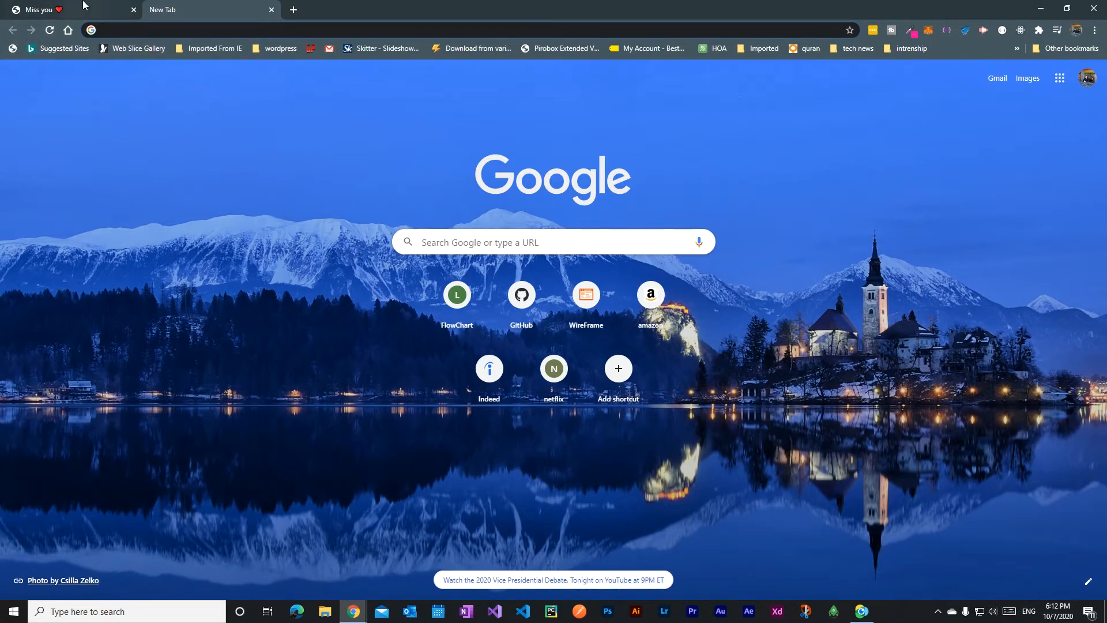
{"action": "left_click", "coordinate": [42, 9]}
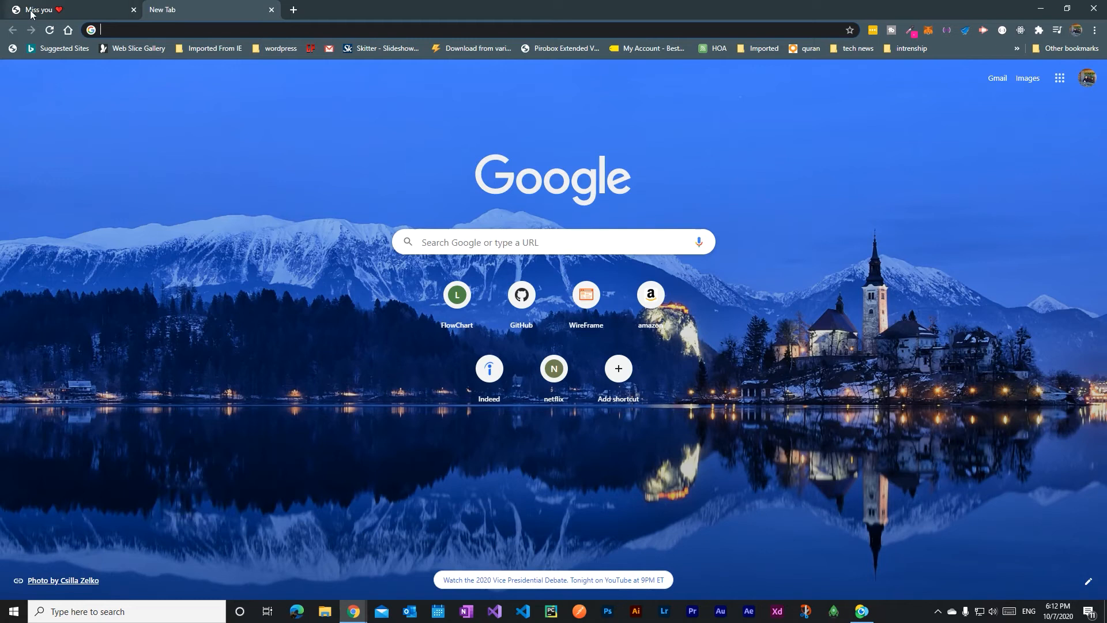
{"action": "mouse_move", "coordinate": [237, 196]}
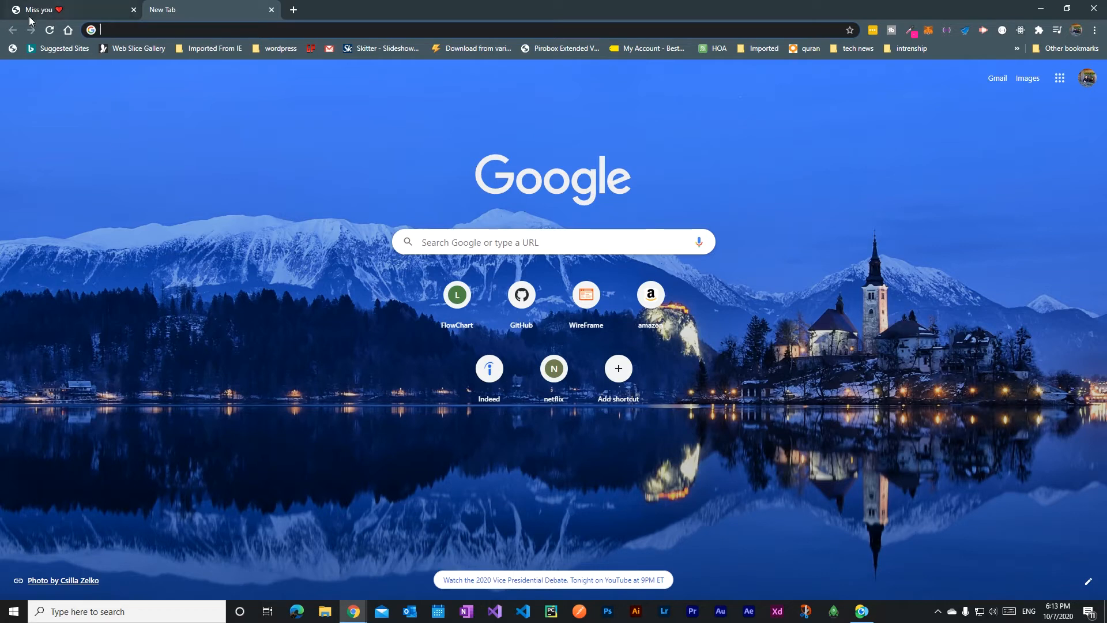
{"action": "mouse_move", "coordinate": [200, 276]}
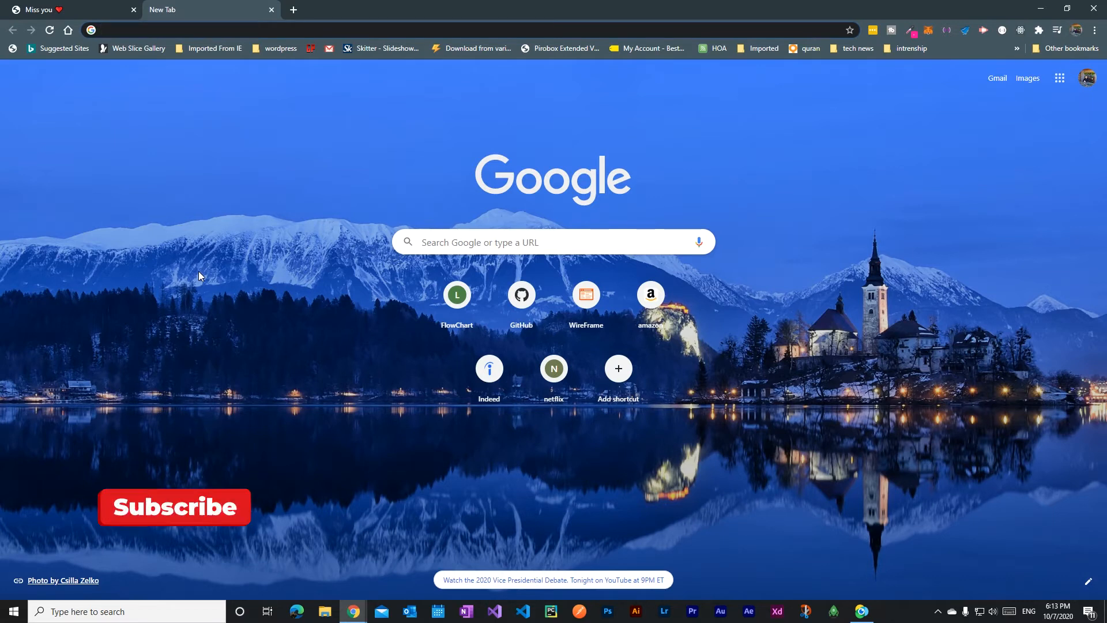
{"action": "left_click", "coordinate": [173, 506]}
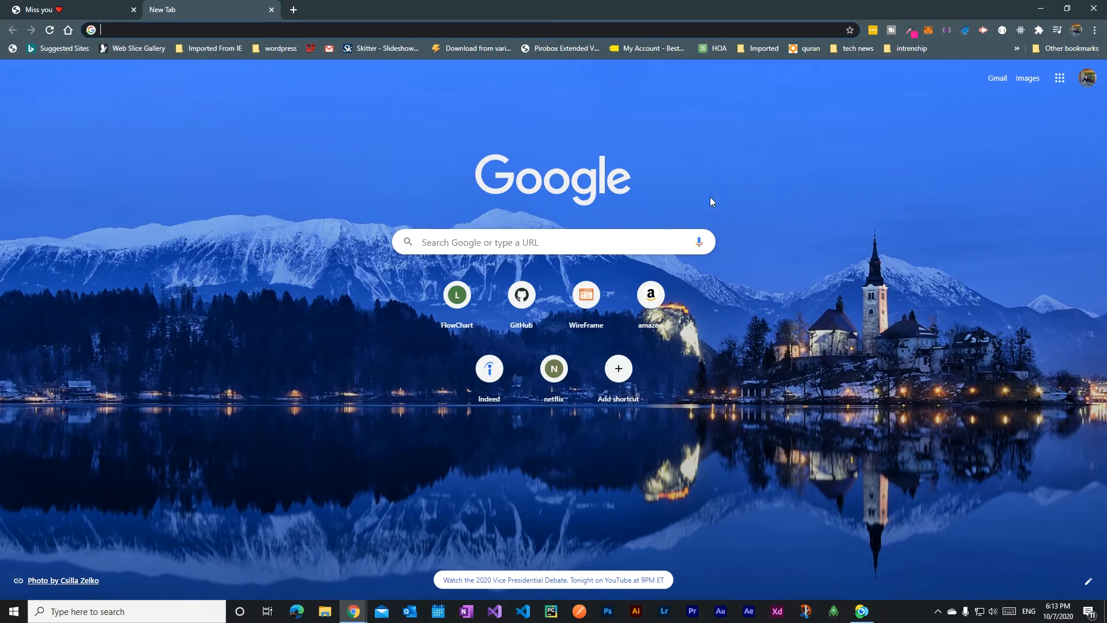
{"action": "mouse_move", "coordinate": [317, 15]}
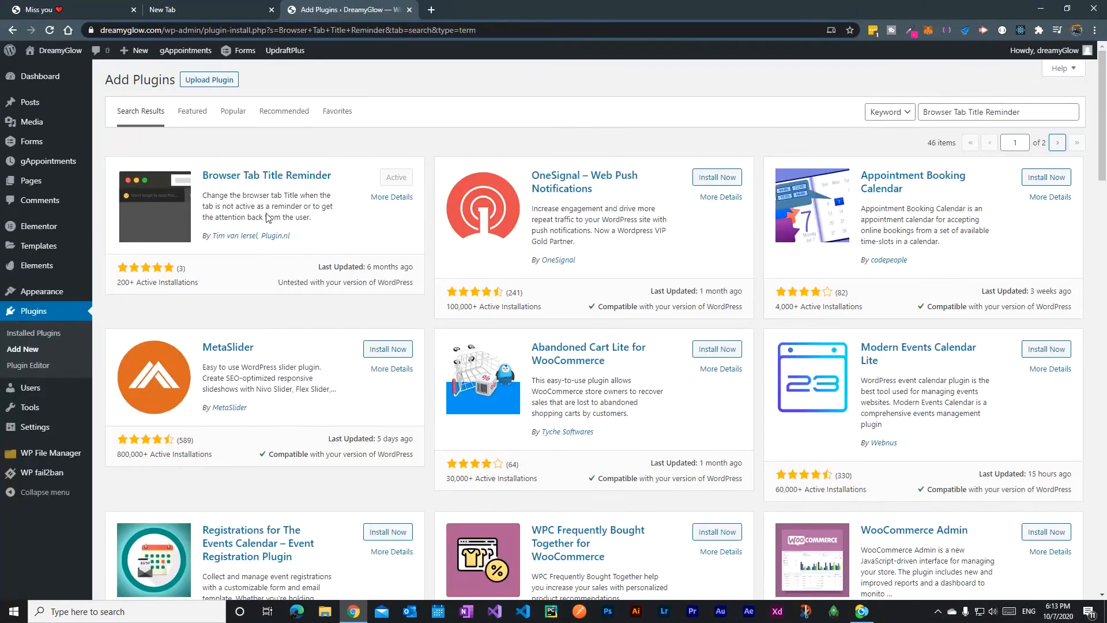
{"action": "mouse_move", "coordinate": [356, 158]}
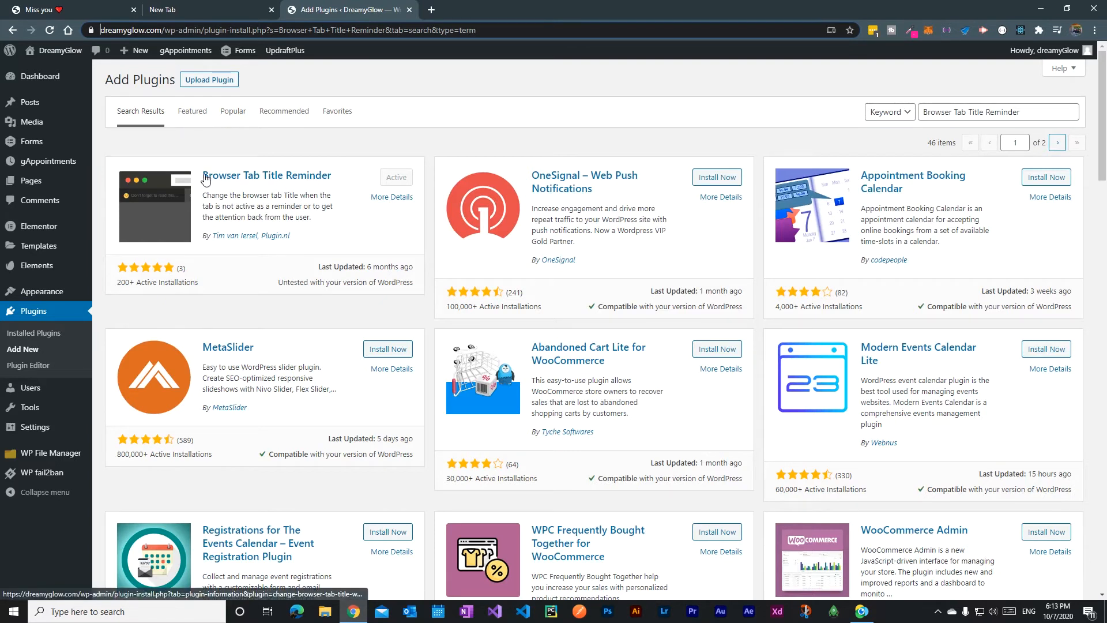
{"action": "mouse_move", "coordinate": [309, 185]}
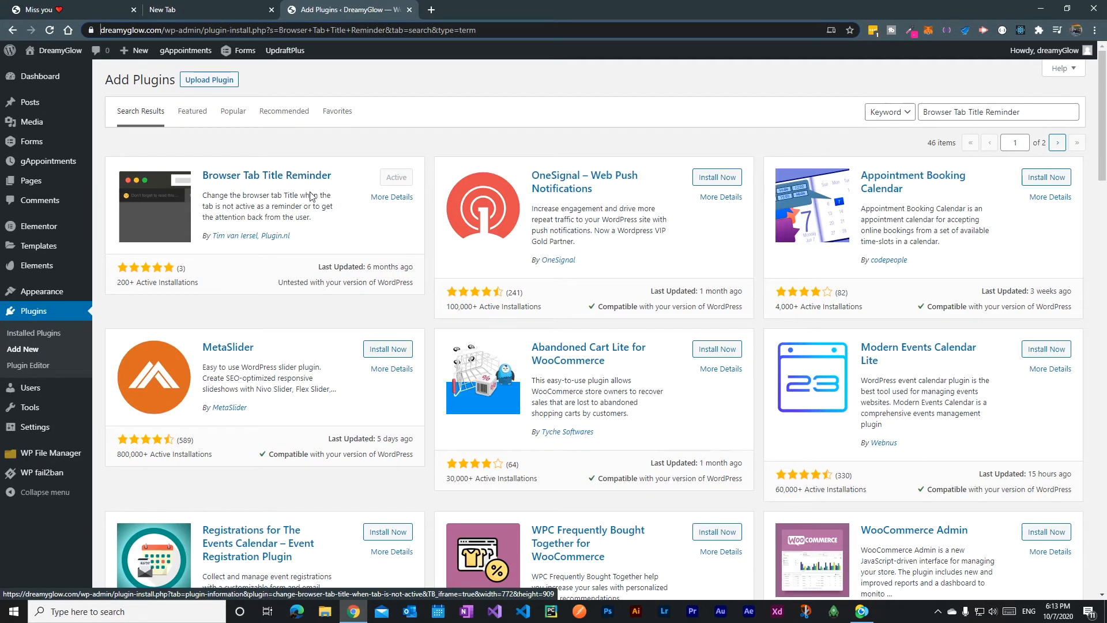
{"action": "mouse_move", "coordinate": [172, 274]}
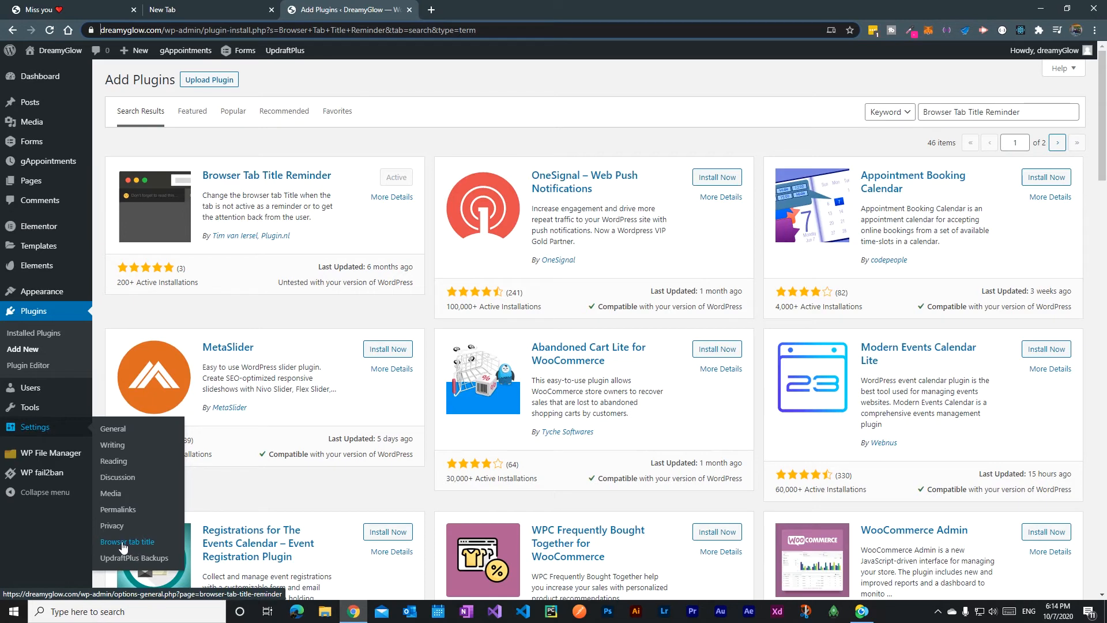
Check the Browser tab title settings ('Miss you ♥', 3000 delay), then return to the DreamyGlow tab.
{"action": "left_click", "coordinate": [127, 541]}
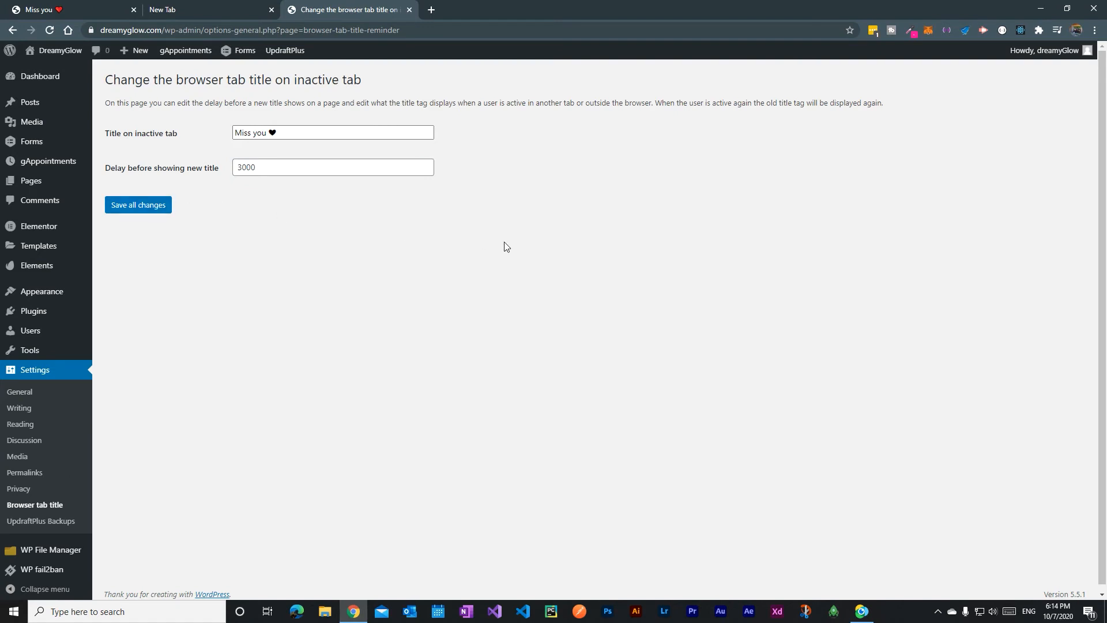
{"action": "left_click", "coordinate": [332, 134]}
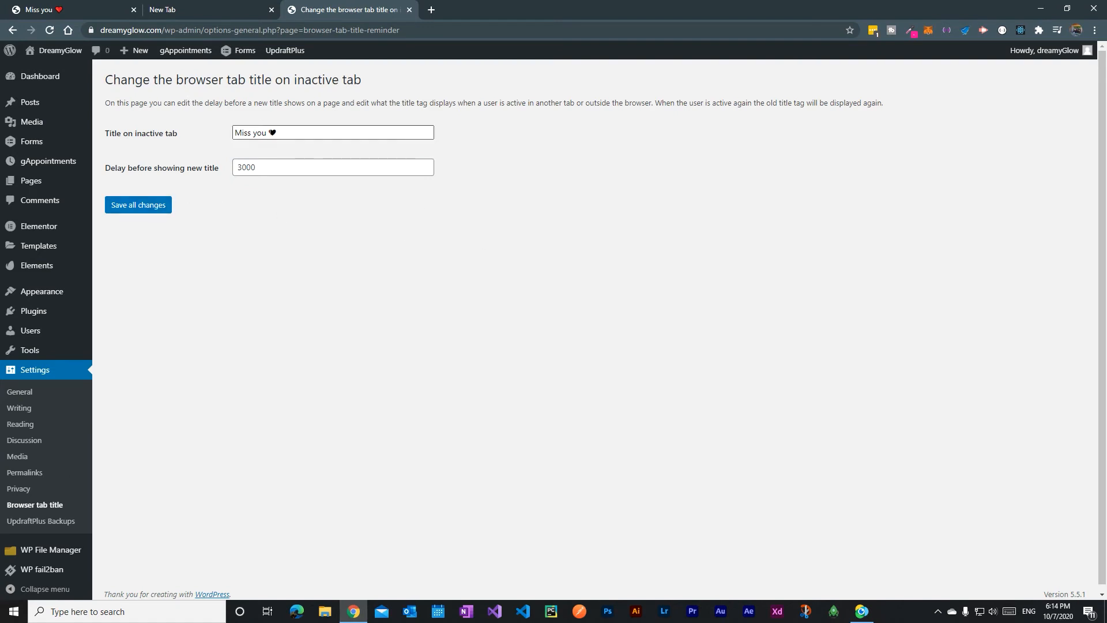
{"action": "left_click", "coordinate": [332, 132]}
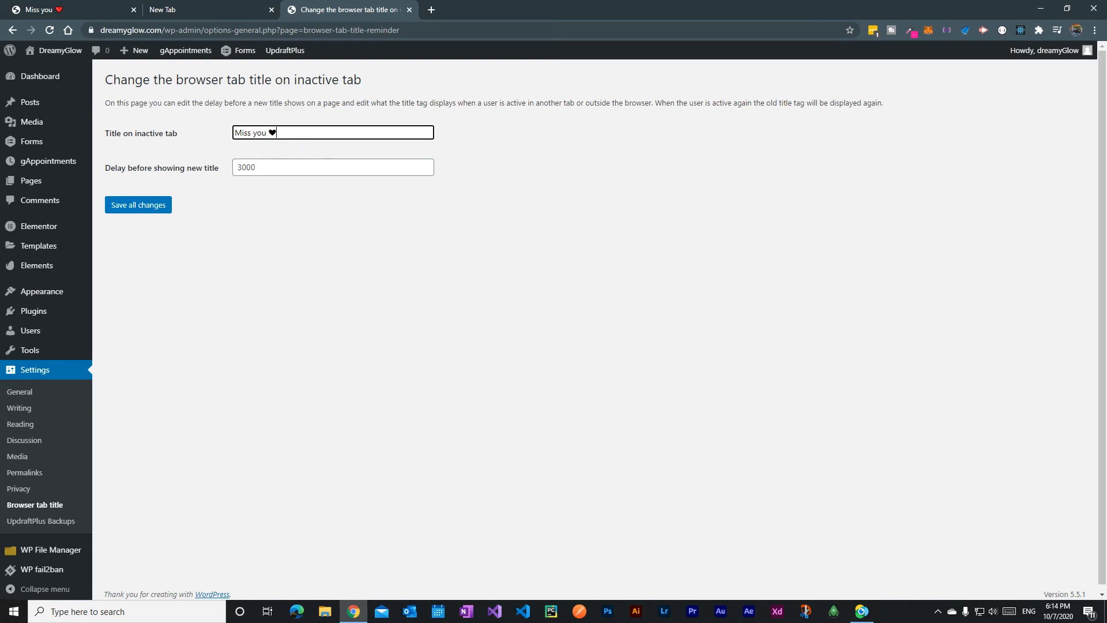
{"action": "left_click", "coordinate": [271, 132]}
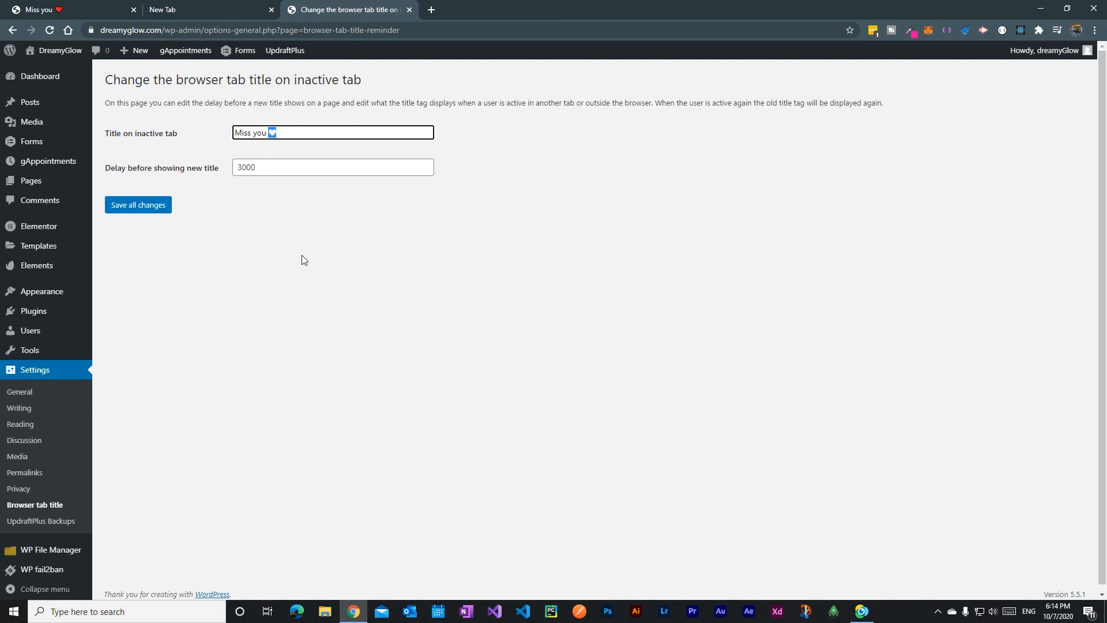
{"action": "mouse_move", "coordinate": [89, 6]}
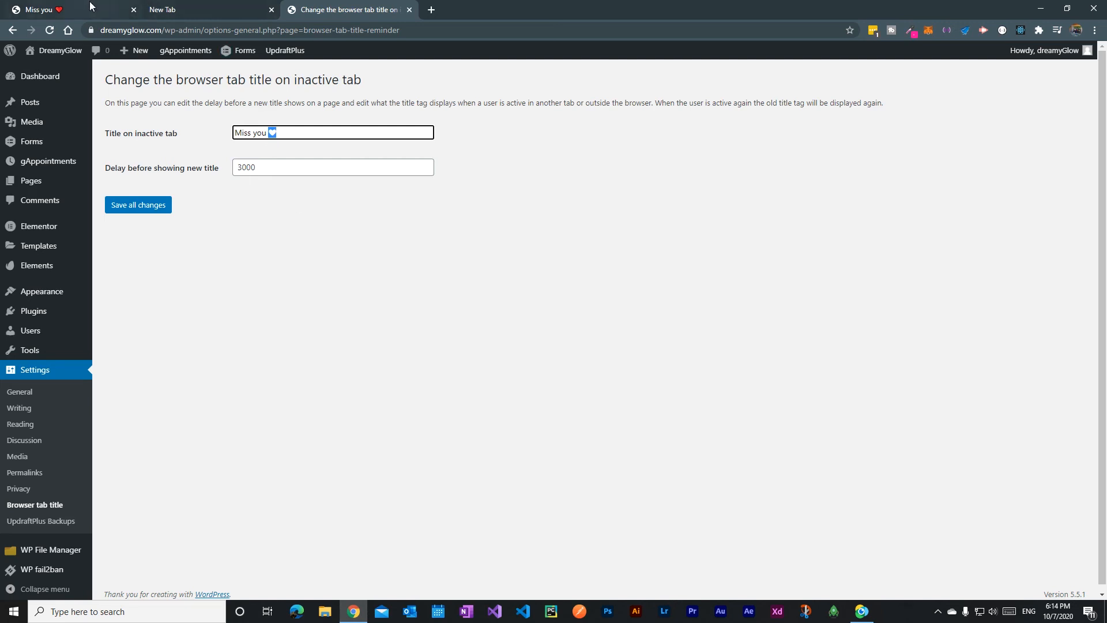
{"action": "left_click", "coordinate": [64, 10]}
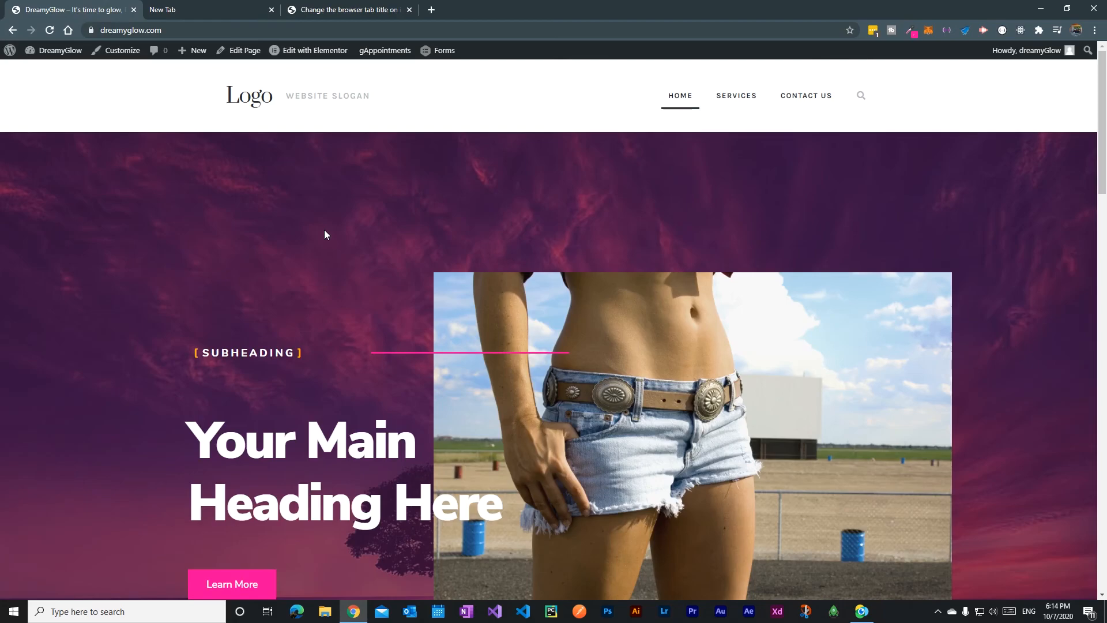